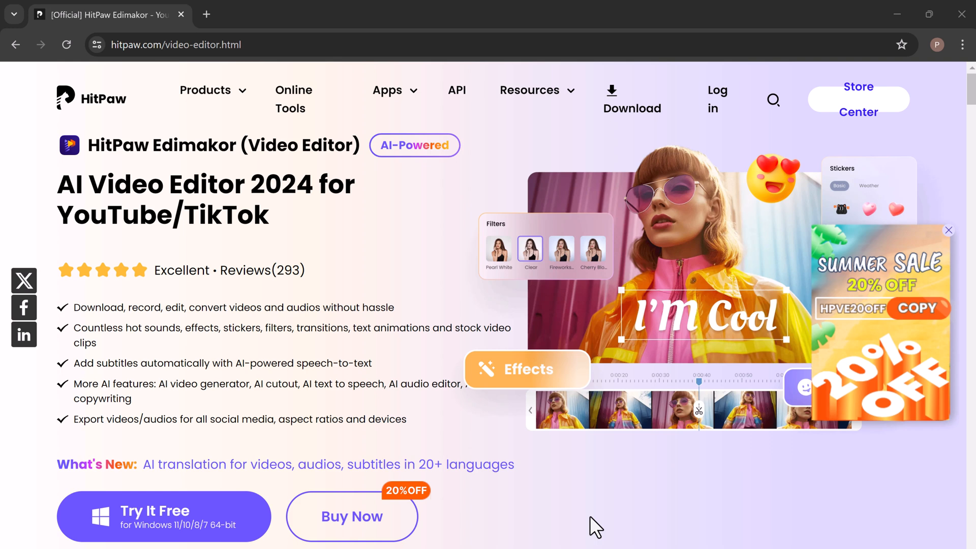
- Launch HitPaw Edimakor to its Create Video home screen with the quick tools showing
scroll(down, 3)
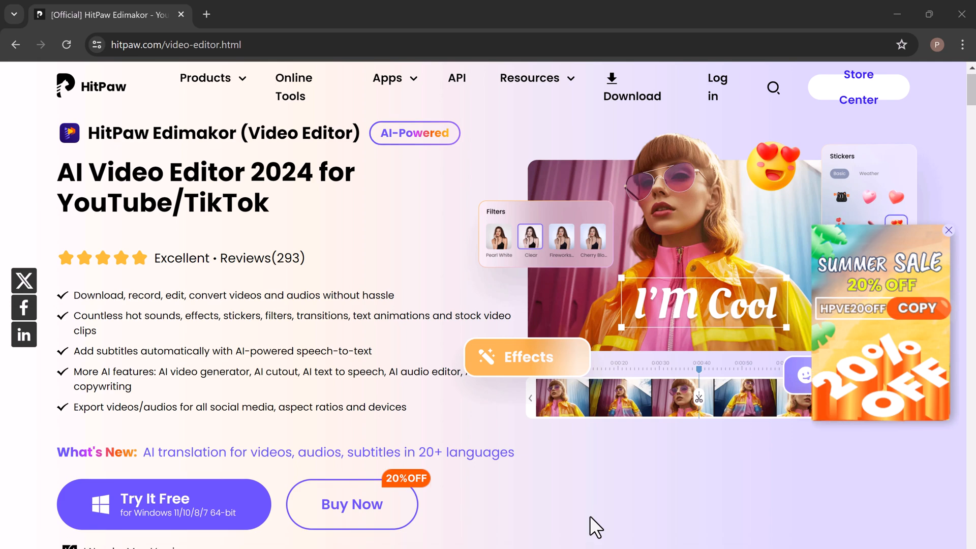
scroll(down, 3)
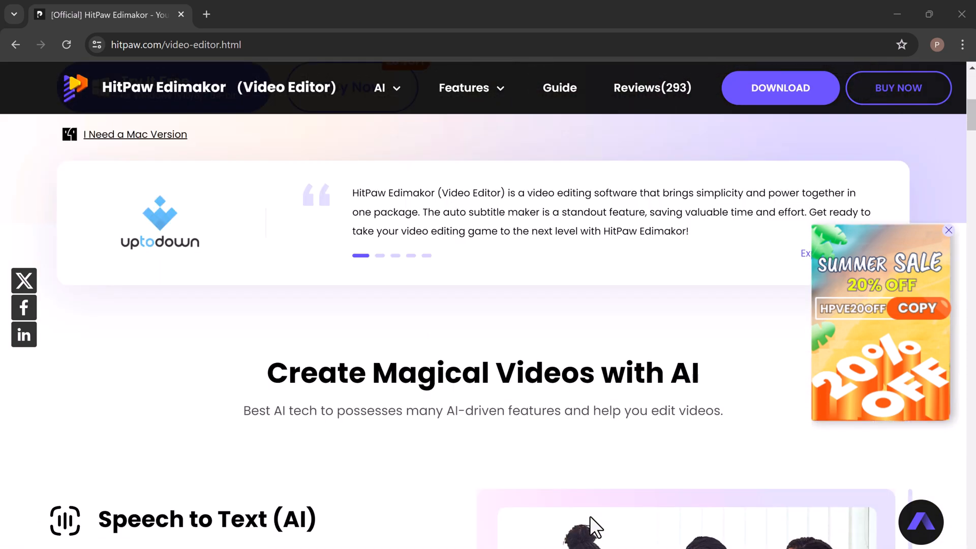
scroll(down, 3)
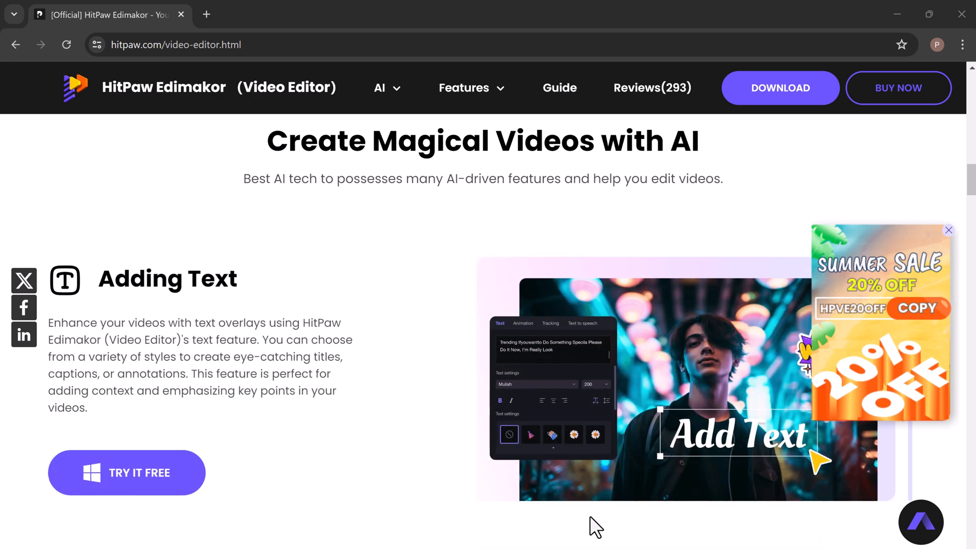
scroll(down, 3)
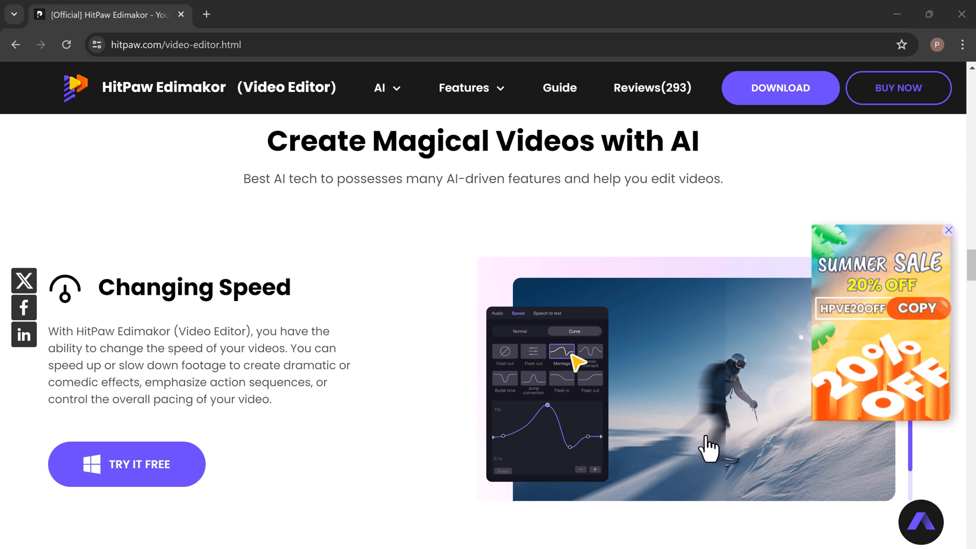
scroll(down, 3)
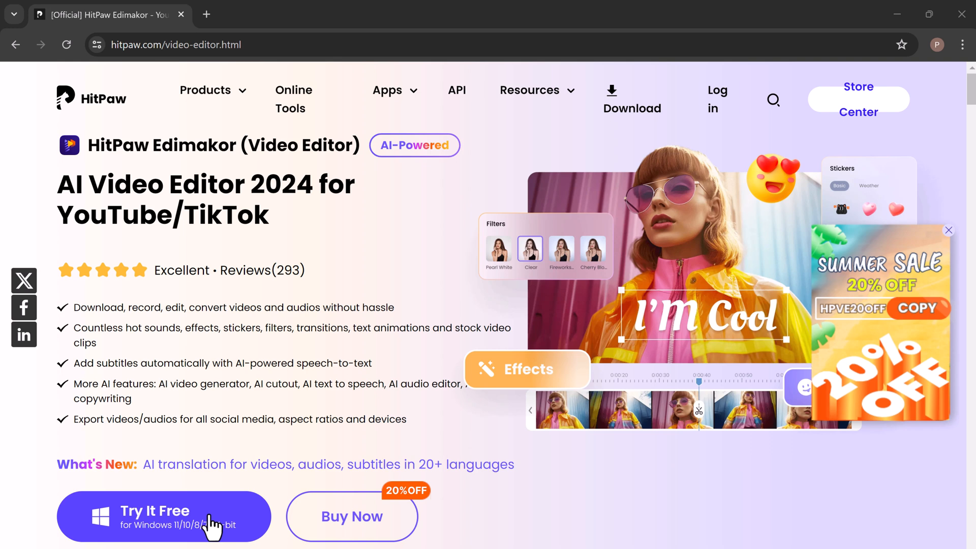
mouse_move(215, 495)
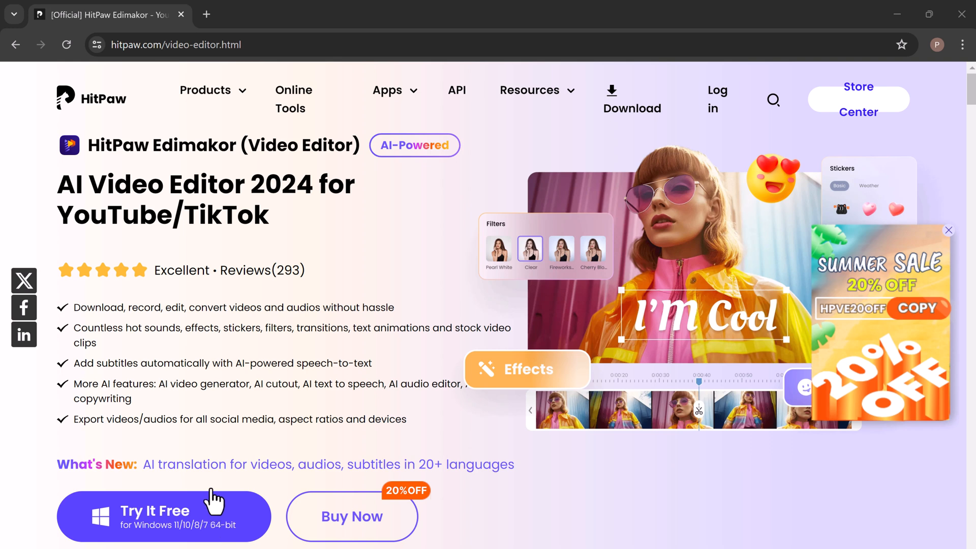
mouse_move(311, 217)
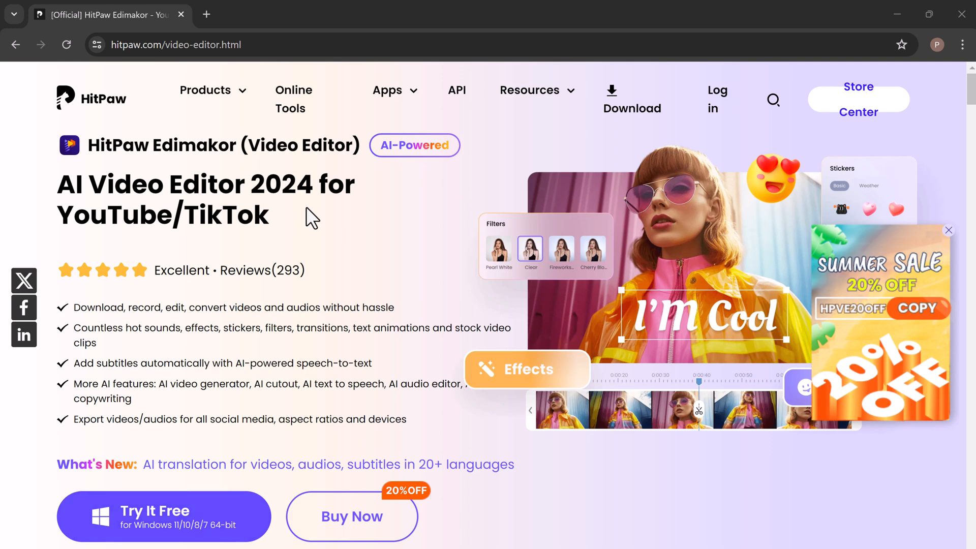
mouse_move(323, 174)
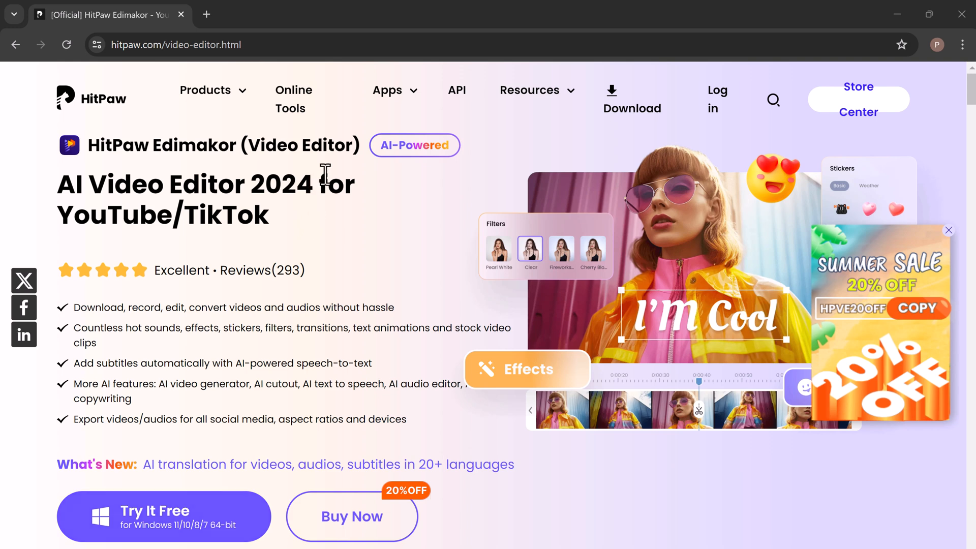
click(386, 93)
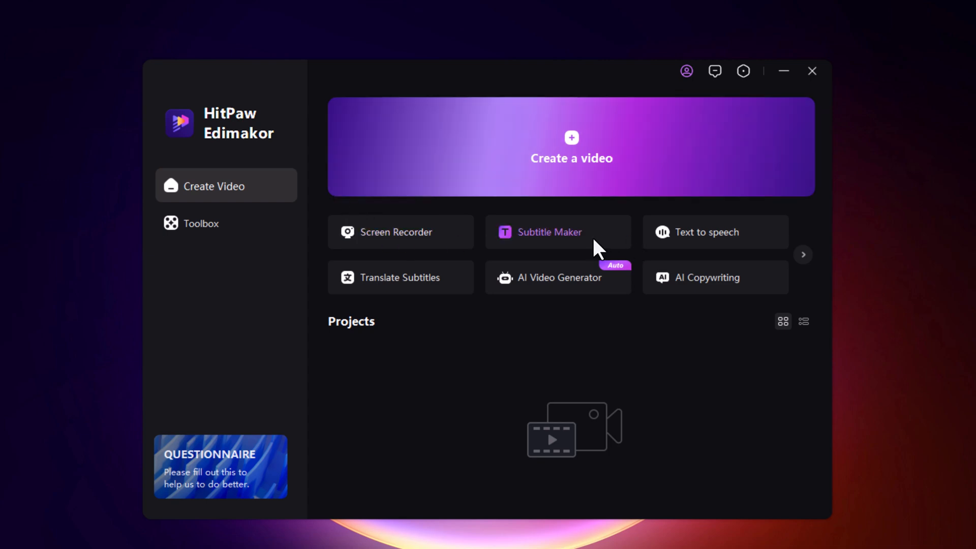
mouse_move(425, 285)
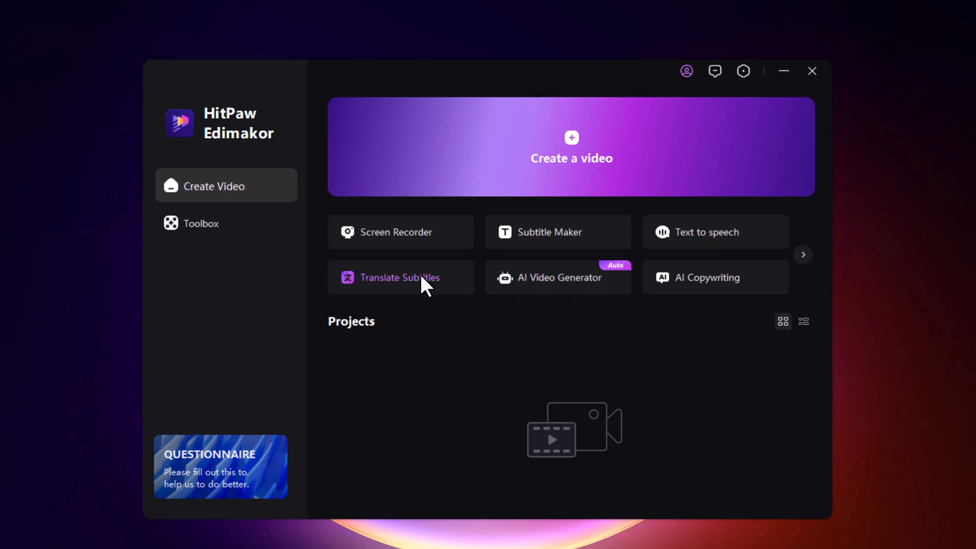
mouse_move(707, 299)
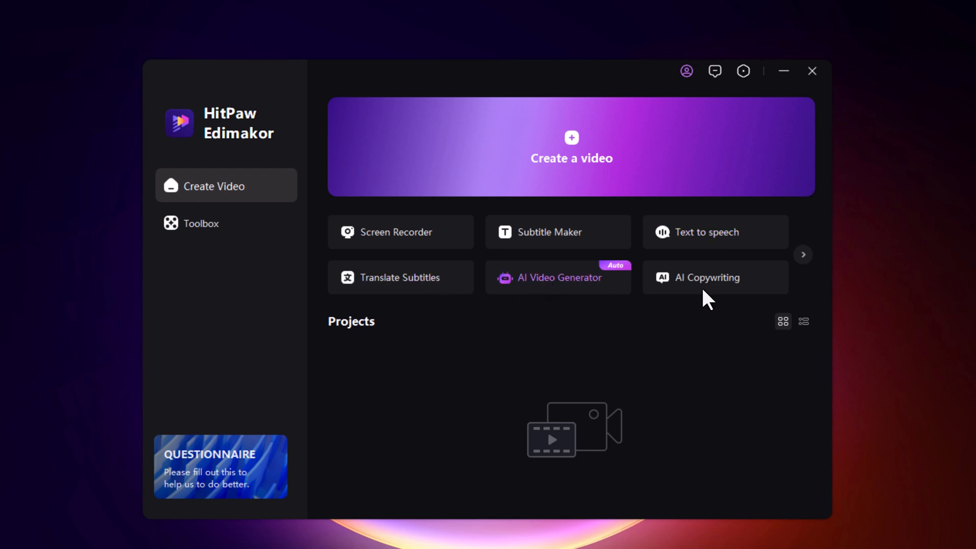
mouse_move(584, 176)
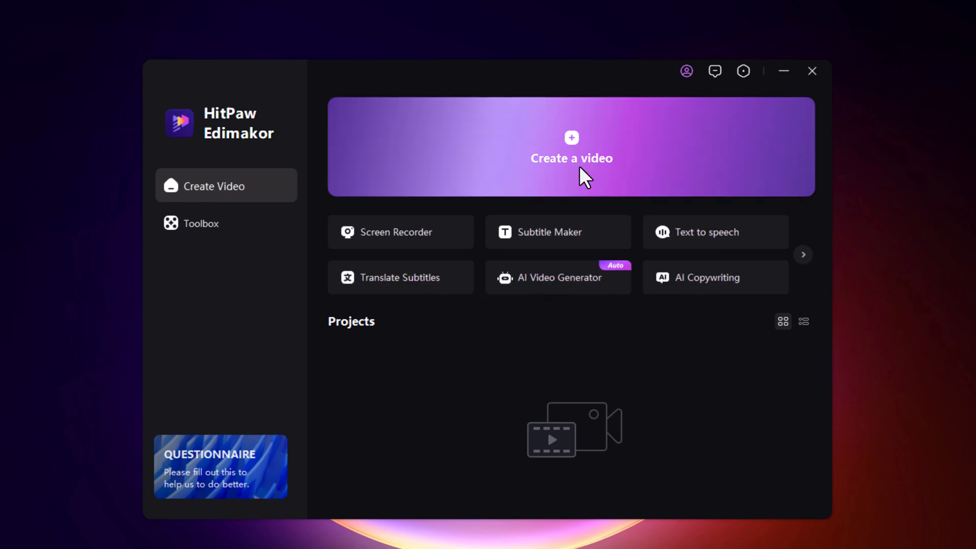
- Start a new video project and browse the Sound, Text, Transition and Filters libraries
click(570, 158)
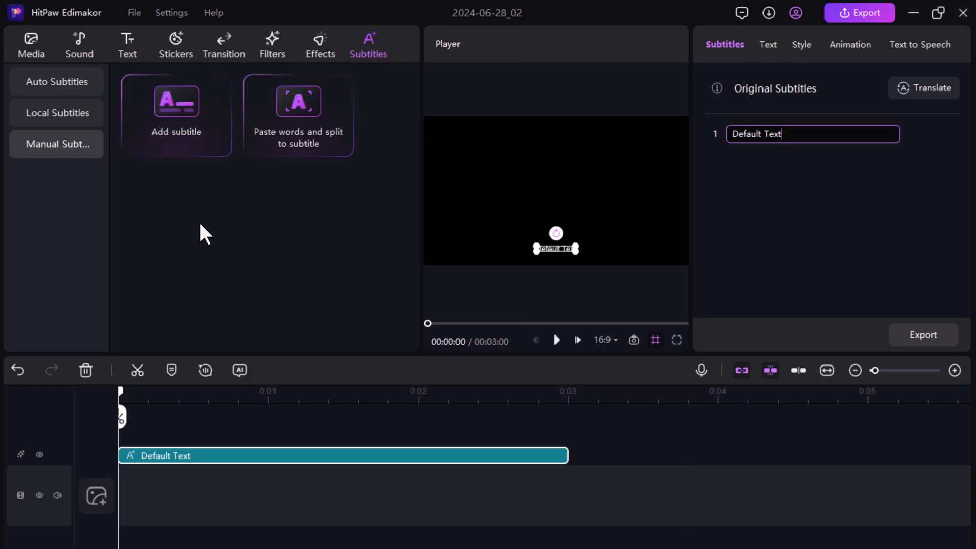
mouse_move(243, 214)
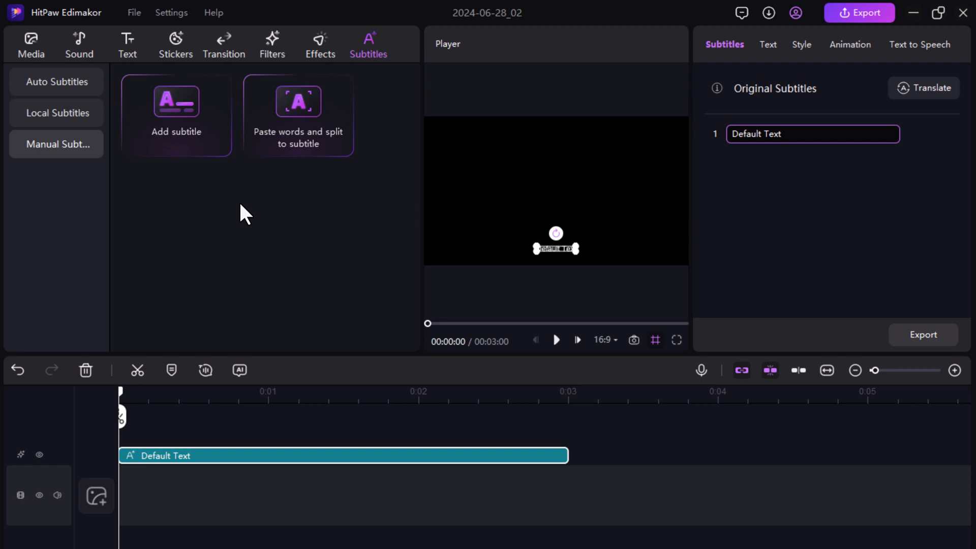
click(79, 44)
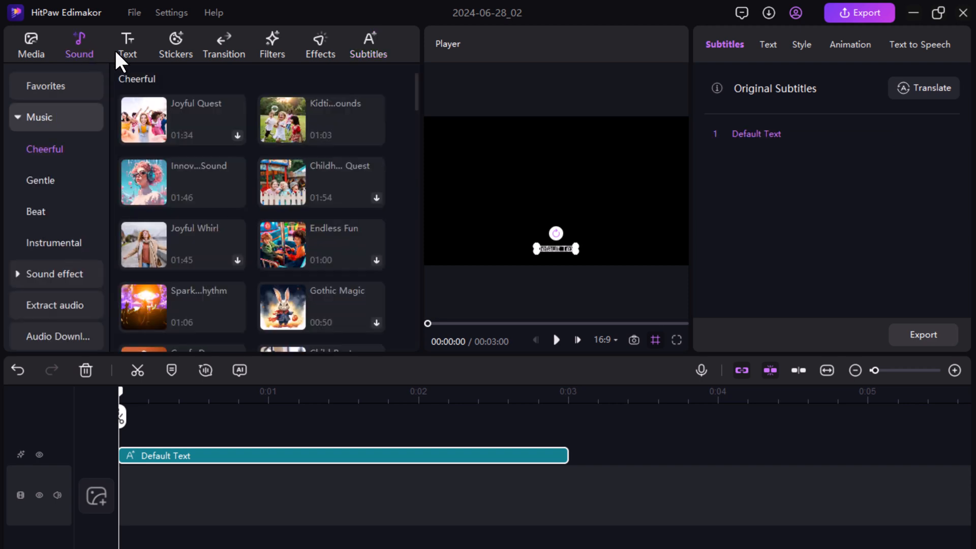
click(127, 44)
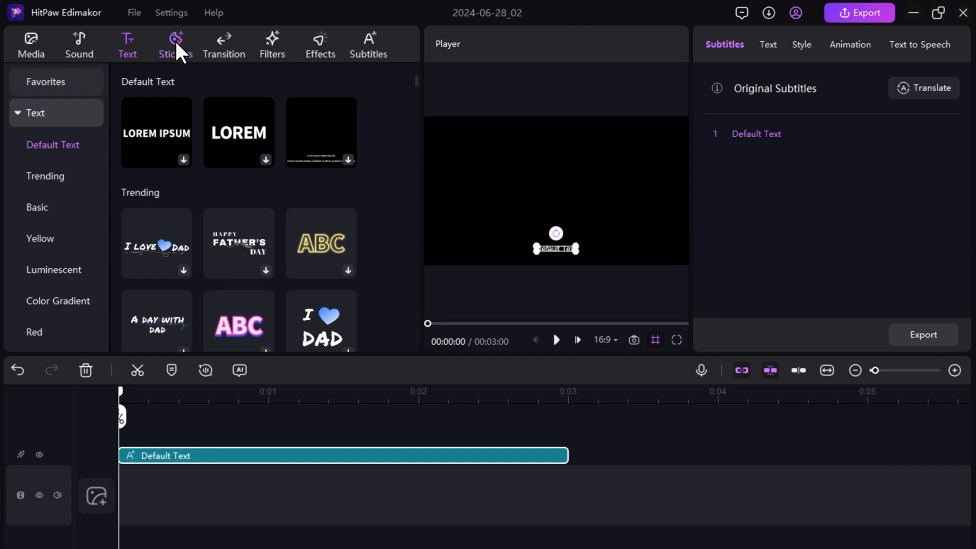
click(223, 44)
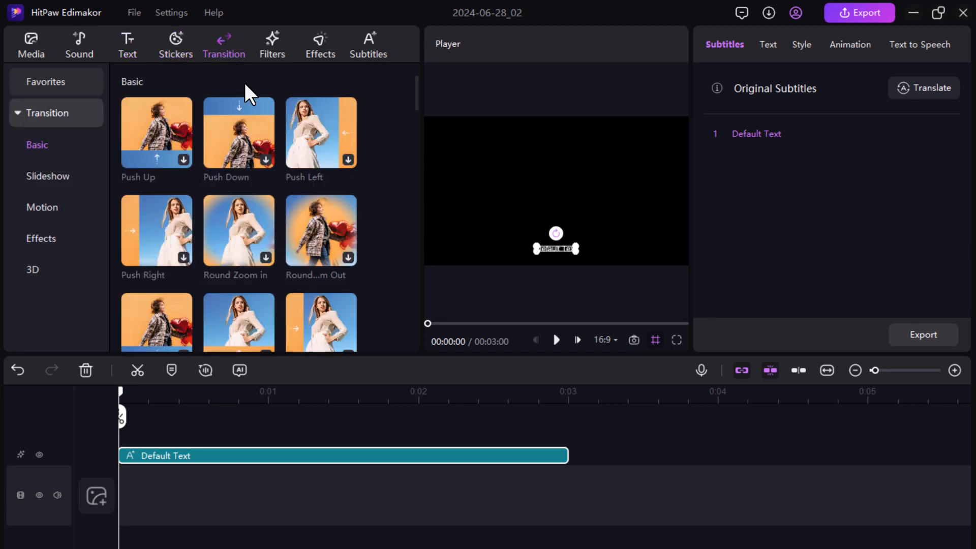
click(368, 44)
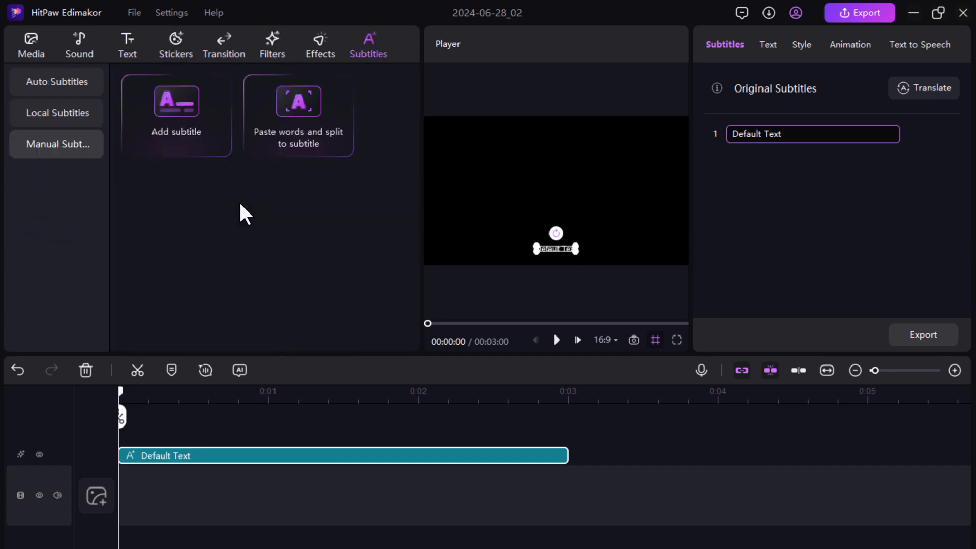
click(812, 133)
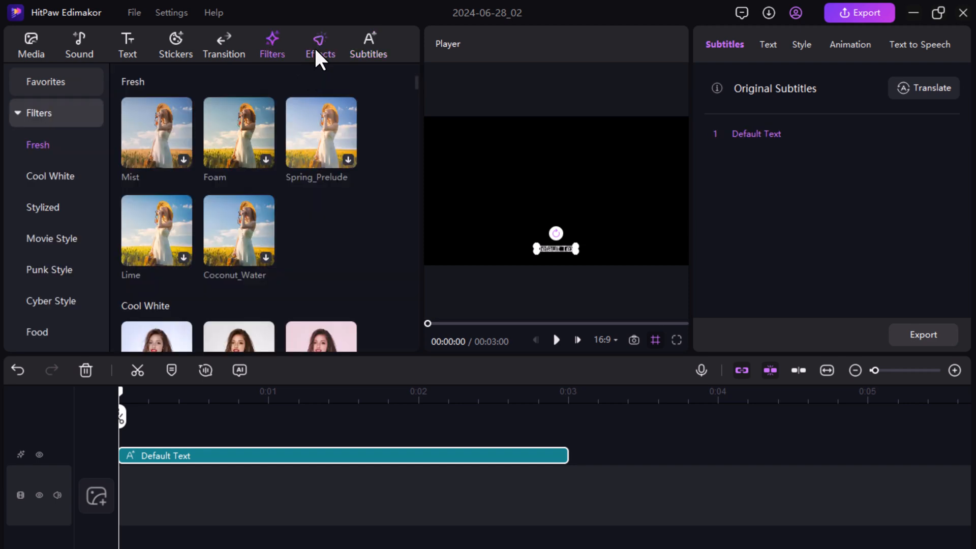
click(319, 44)
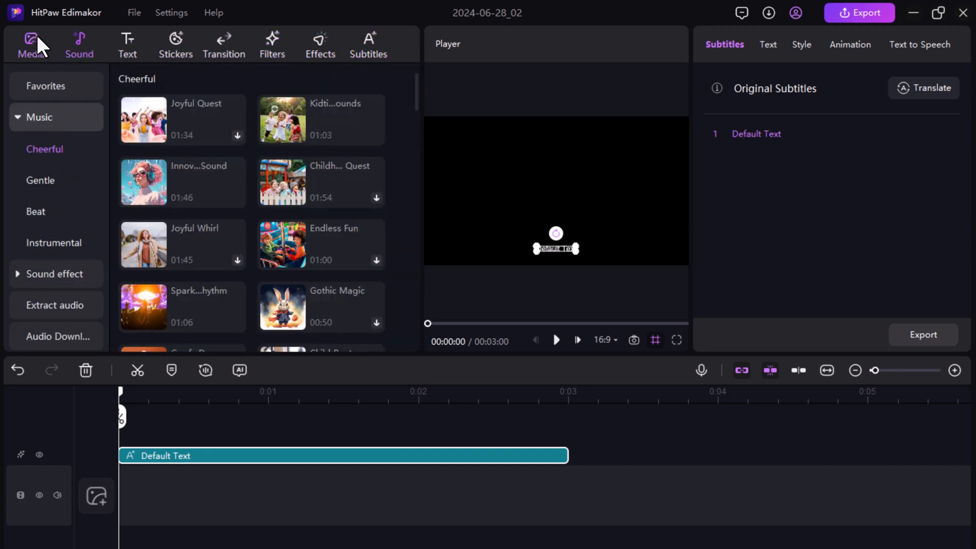
- Browse backgrounds, stickers and music, then go to My Media to import a stock clip
click(30, 44)
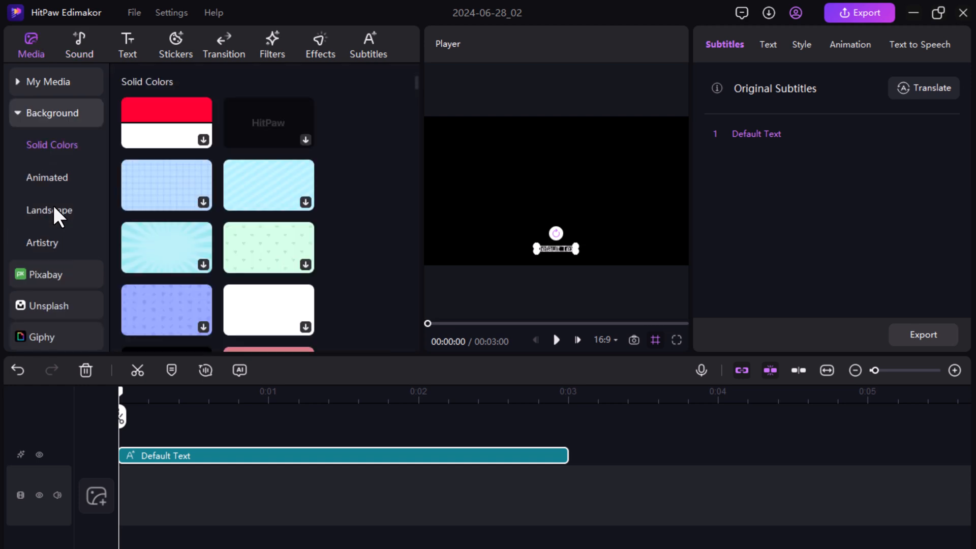
scroll(down, 3)
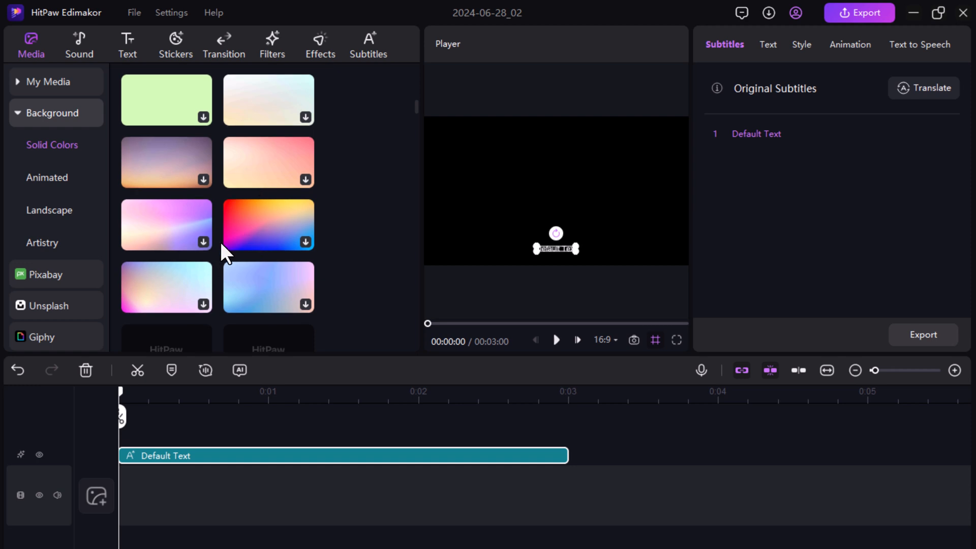
click(52, 144)
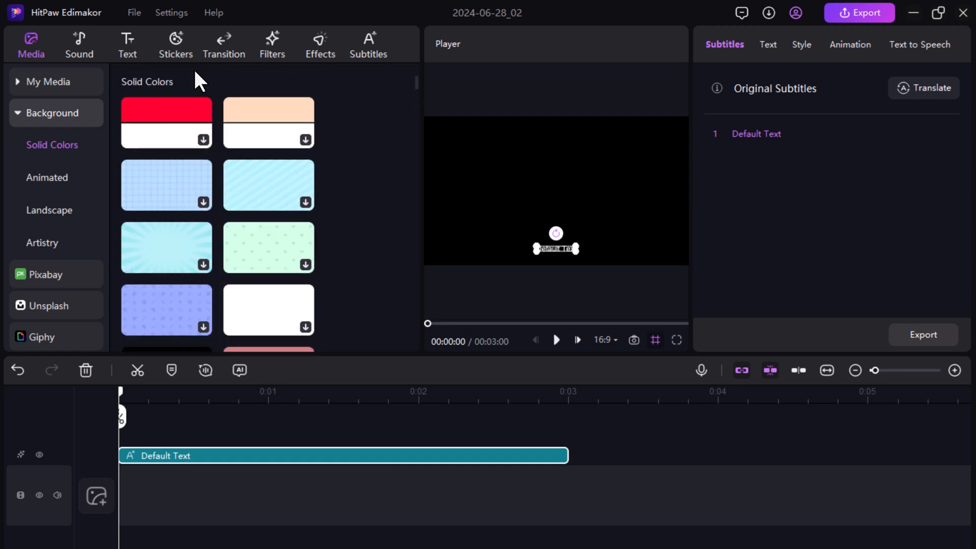
click(175, 44)
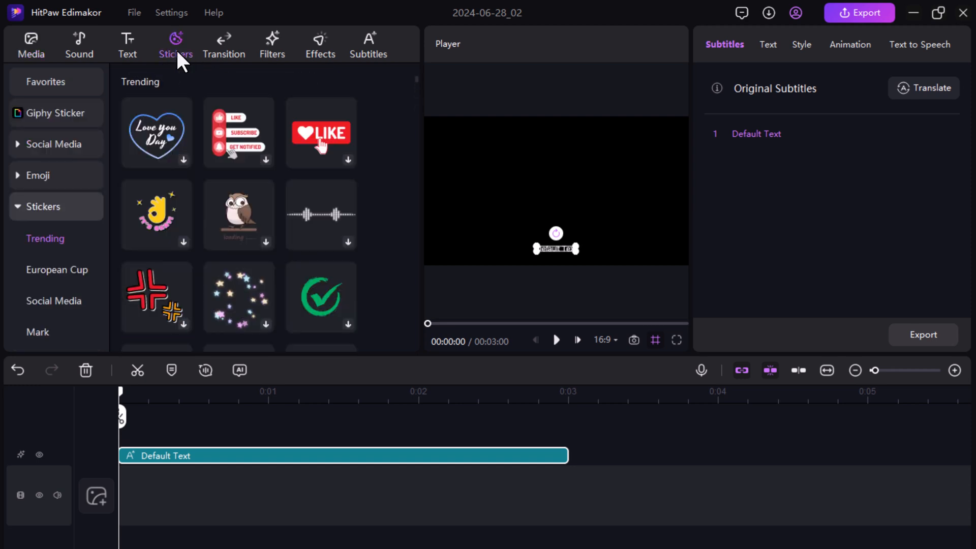
click(79, 44)
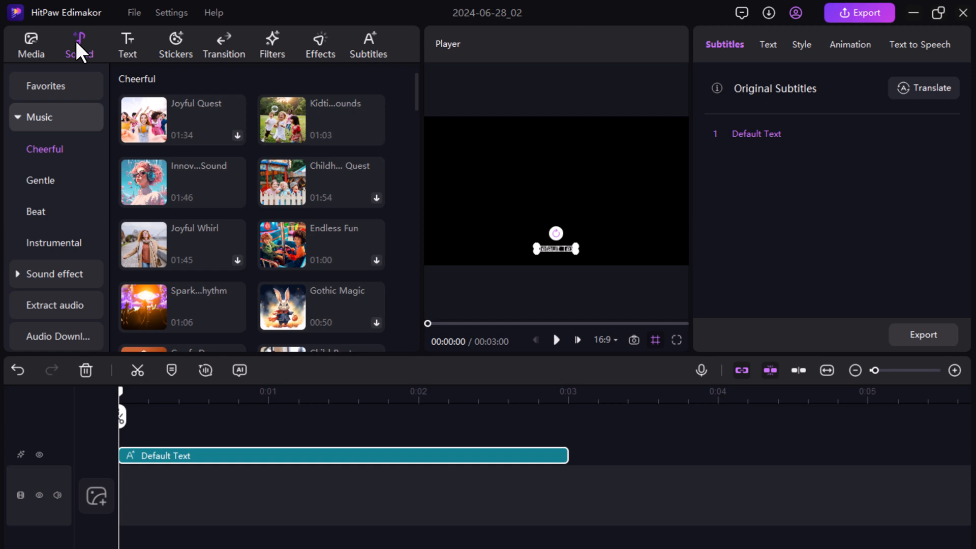
click(30, 44)
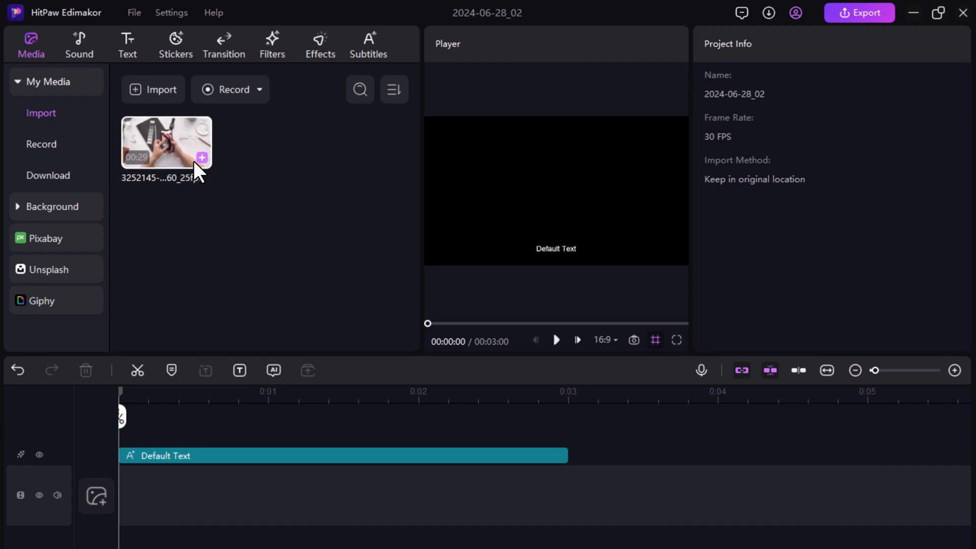
- Add the stock clip to the timeline and set the subtitle to 'Hitpaw Edimakor...' in larger italic text
click(202, 157)
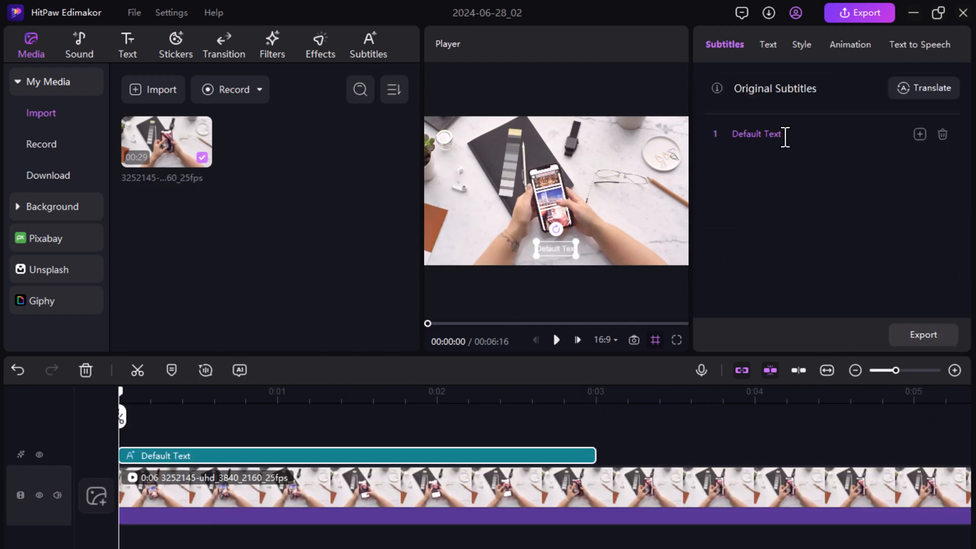
double_click(772, 134)
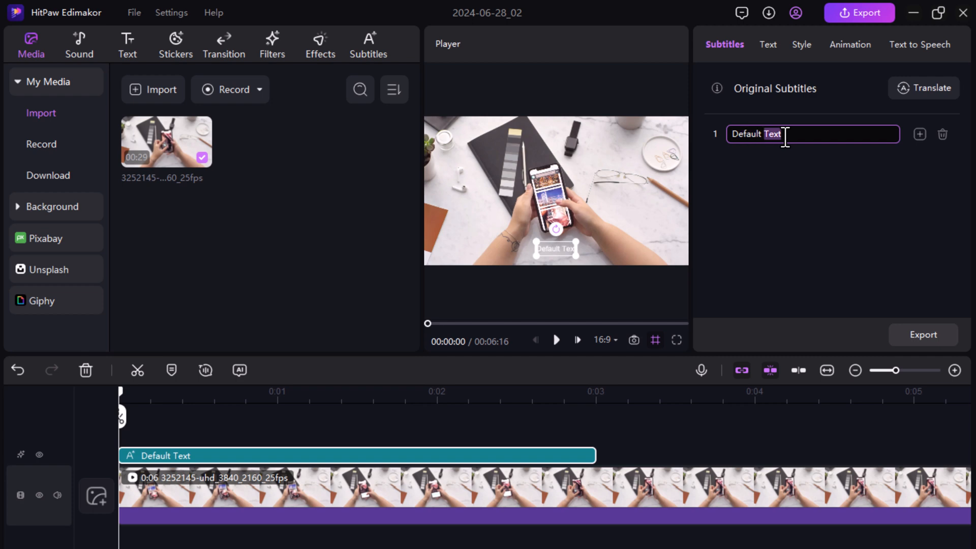
text(Hitpaw Edimakor Video editing softwa)
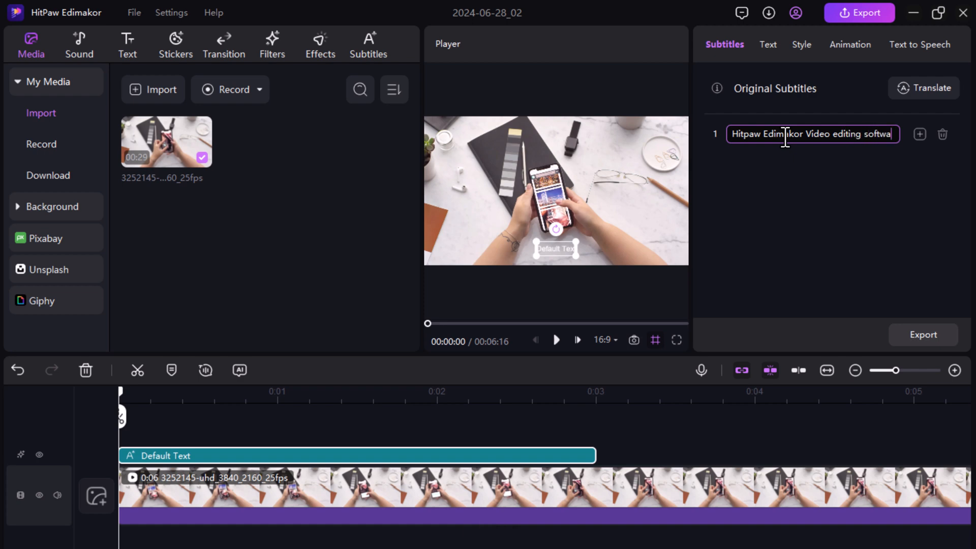
click(768, 44)
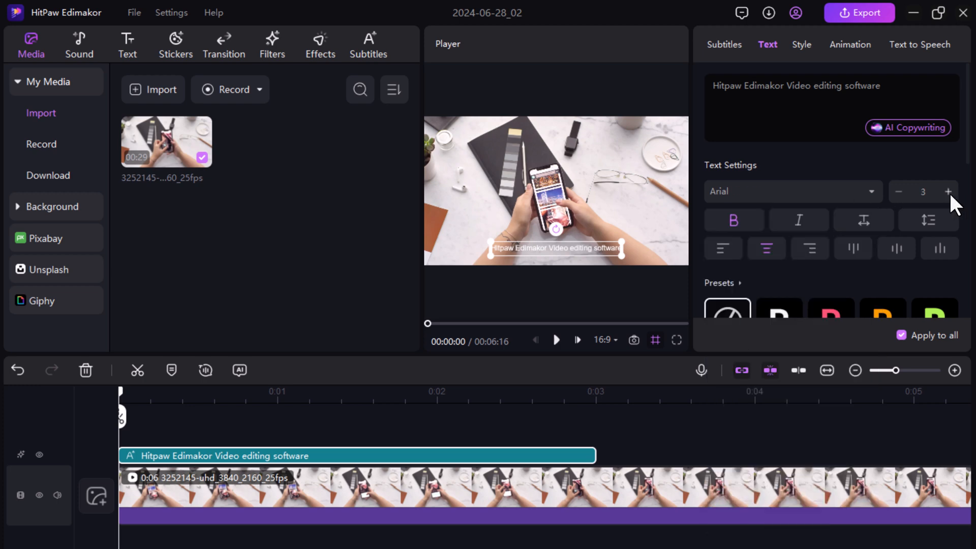
click(947, 191)
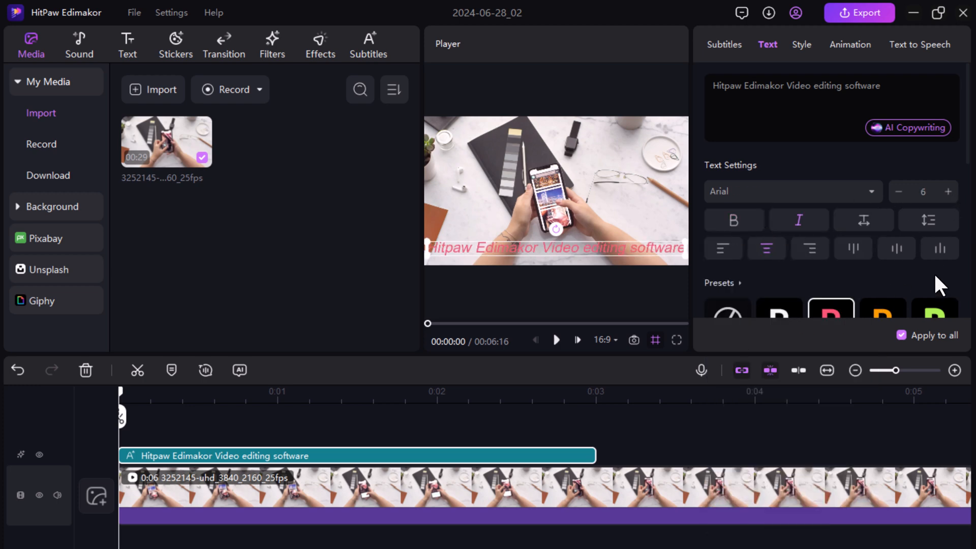
click(801, 44)
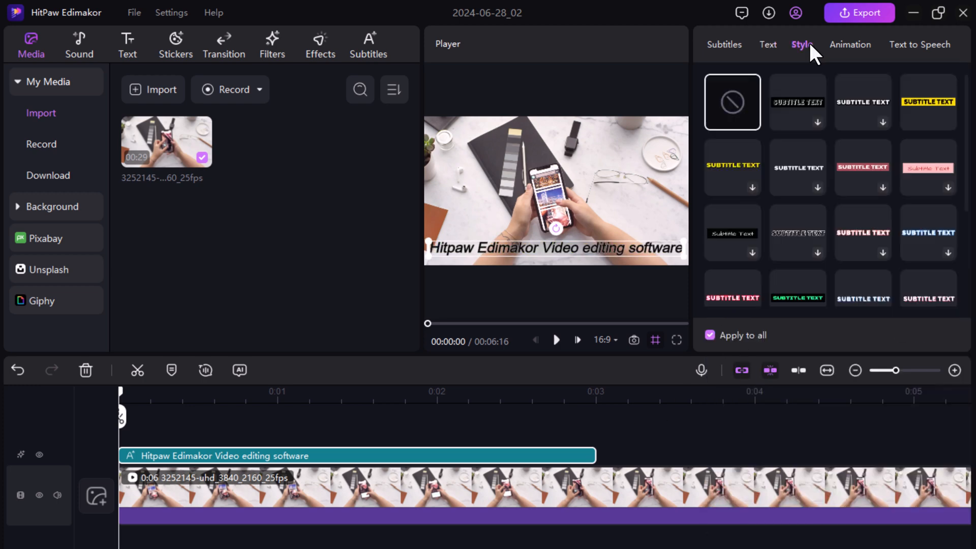
- Give the subtitle a yellow banner style and a Bounce entrance animation
click(927, 102)
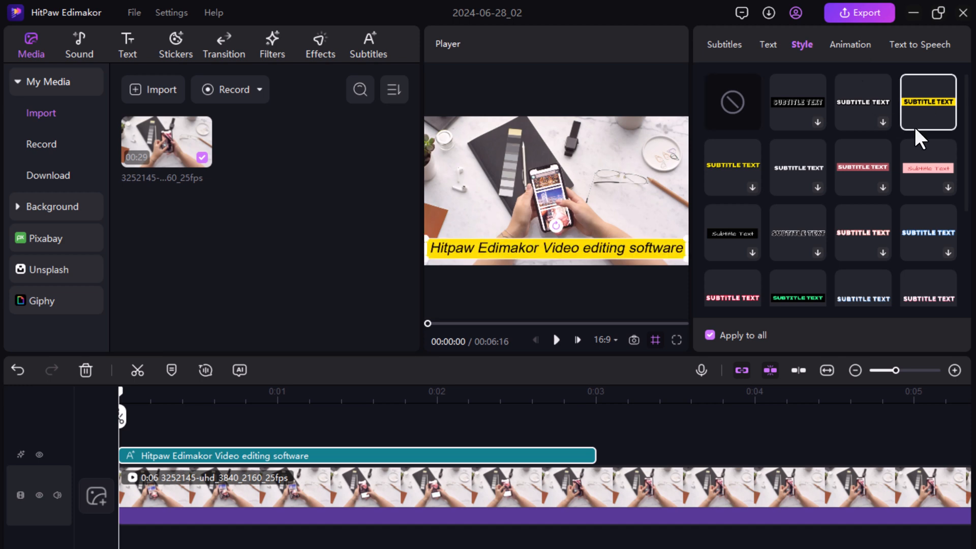
click(850, 44)
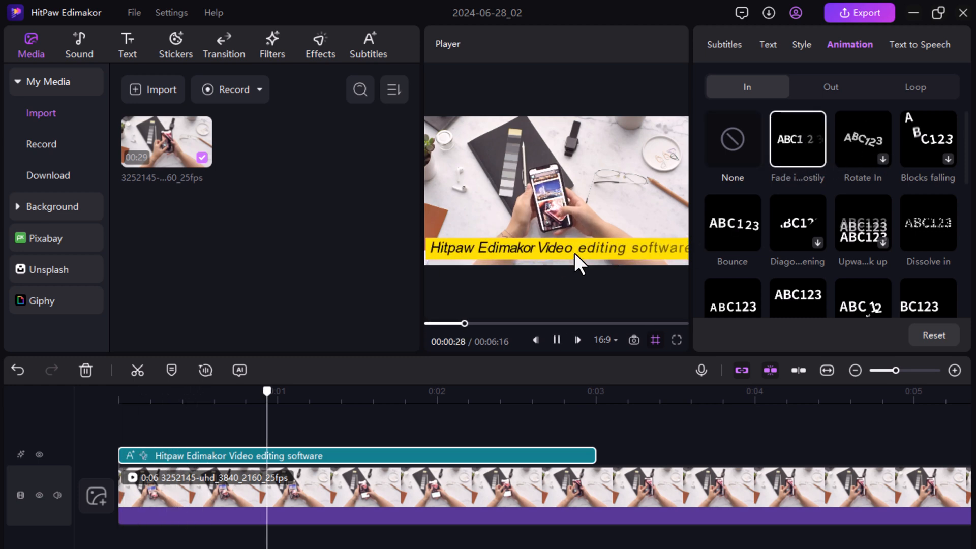
click(732, 222)
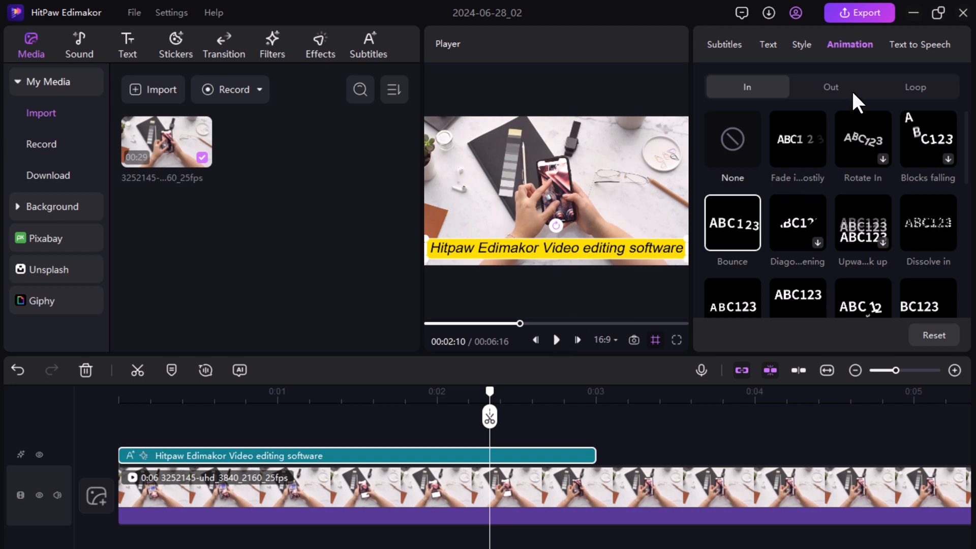
click(919, 44)
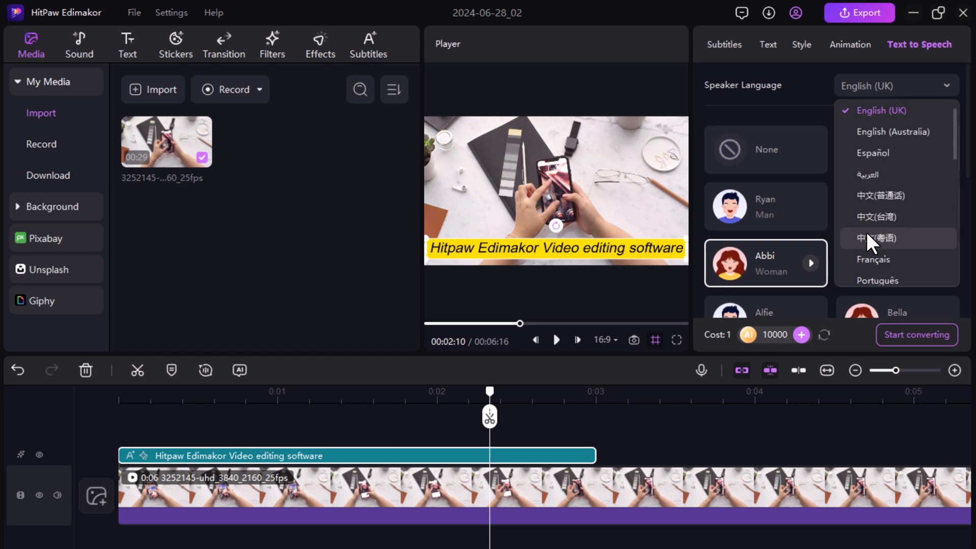
- Keep English (UK) as speaker language and preview the Sonia, Libby and Abbi voices
click(895, 86)
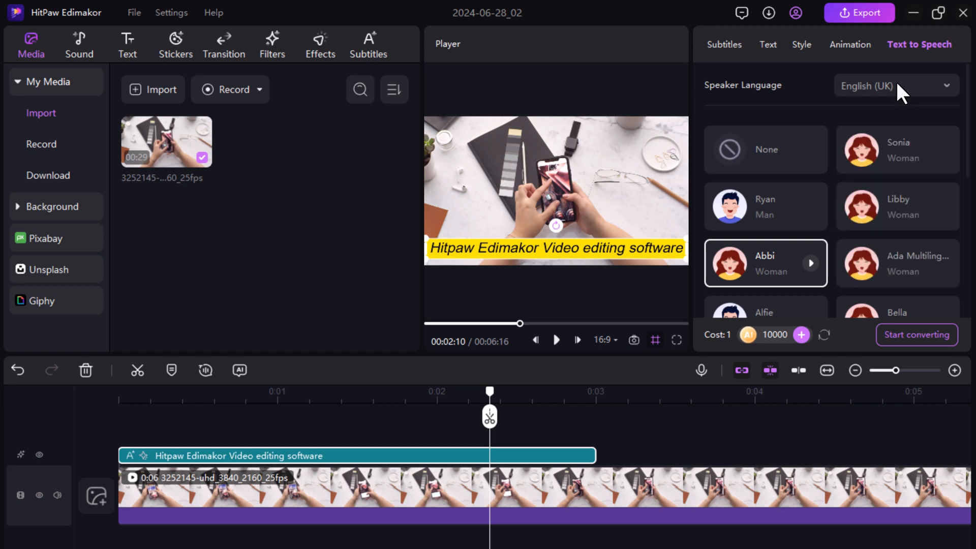
mouse_move(809, 103)
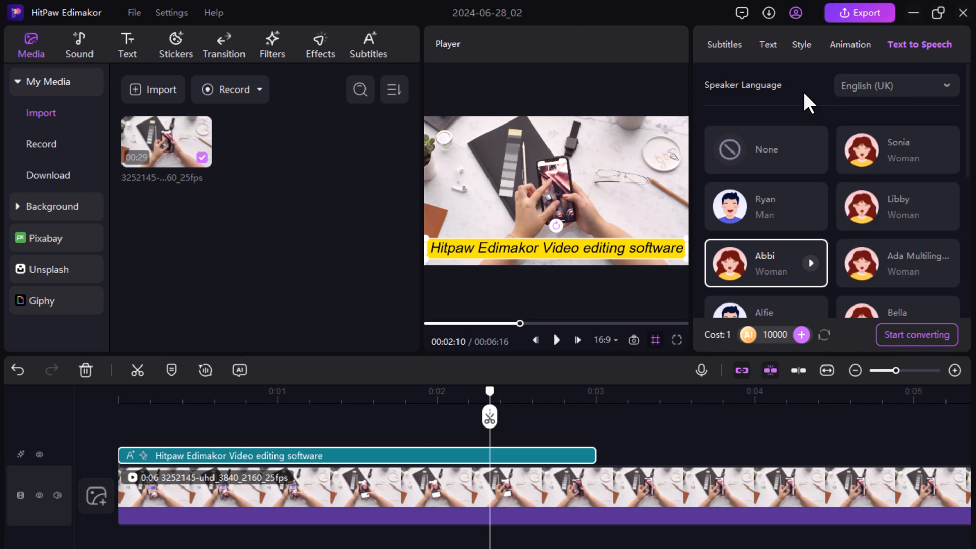
click(896, 150)
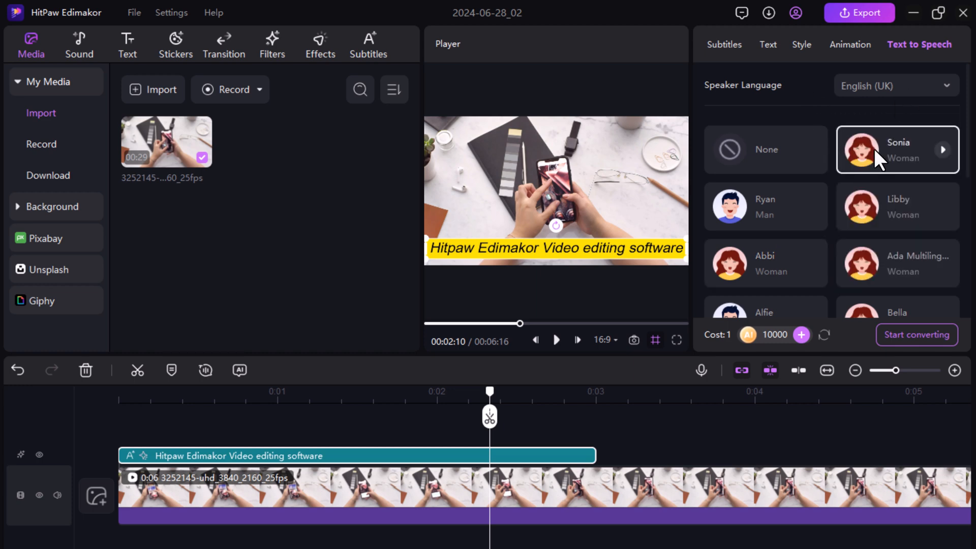
click(897, 206)
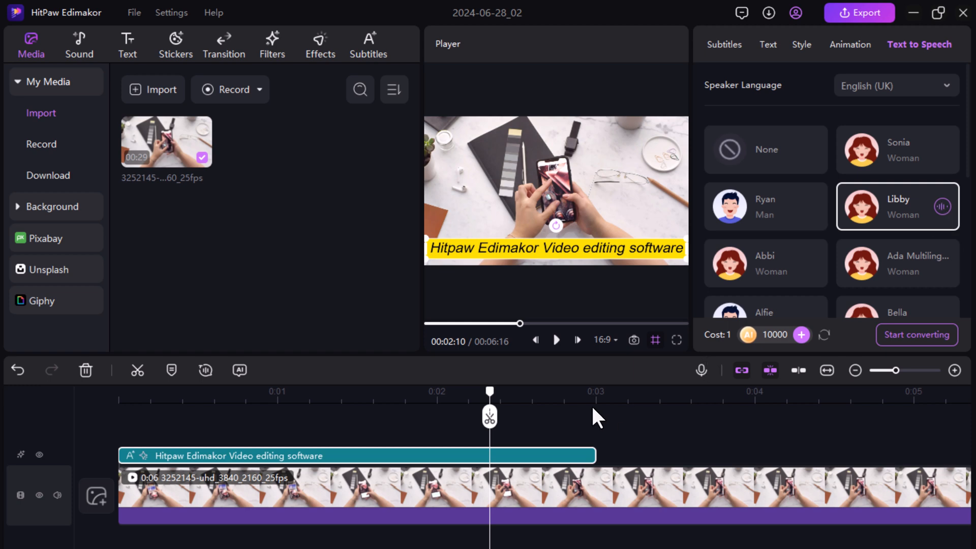
mouse_move(924, 215)
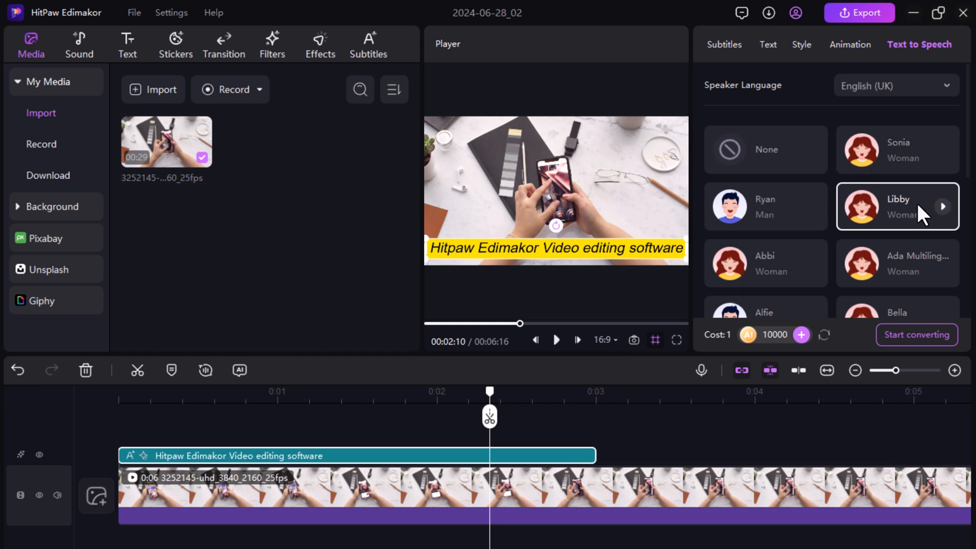
scroll(down, 3)
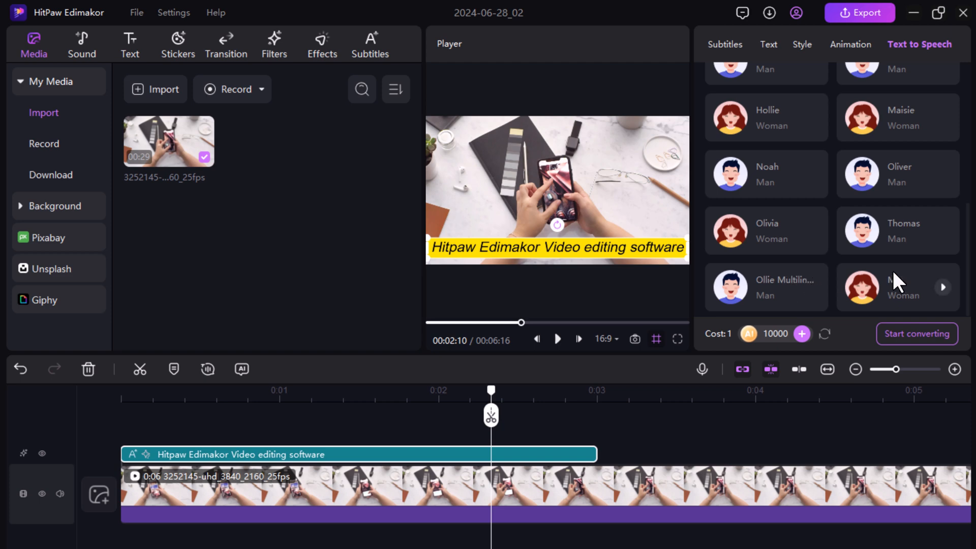
click(898, 206)
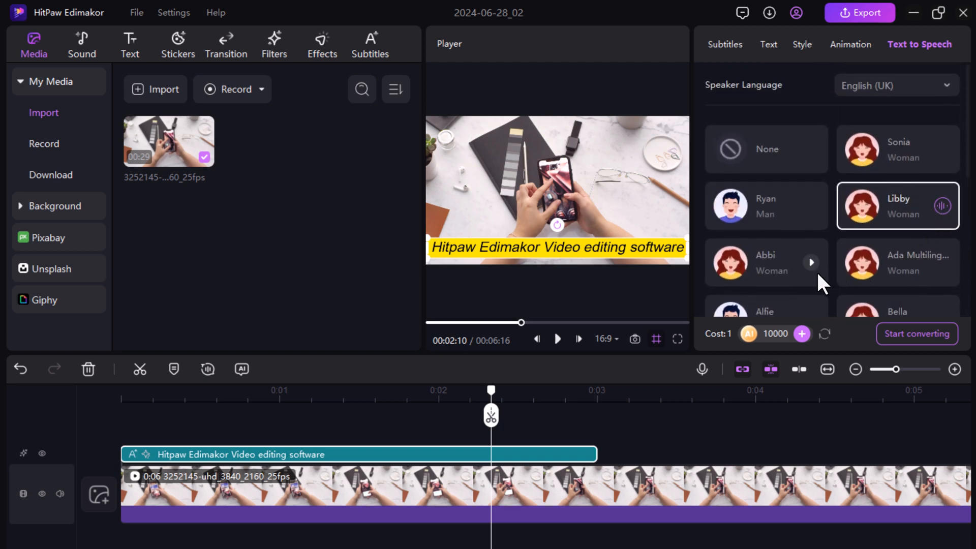
mouse_move(817, 273)
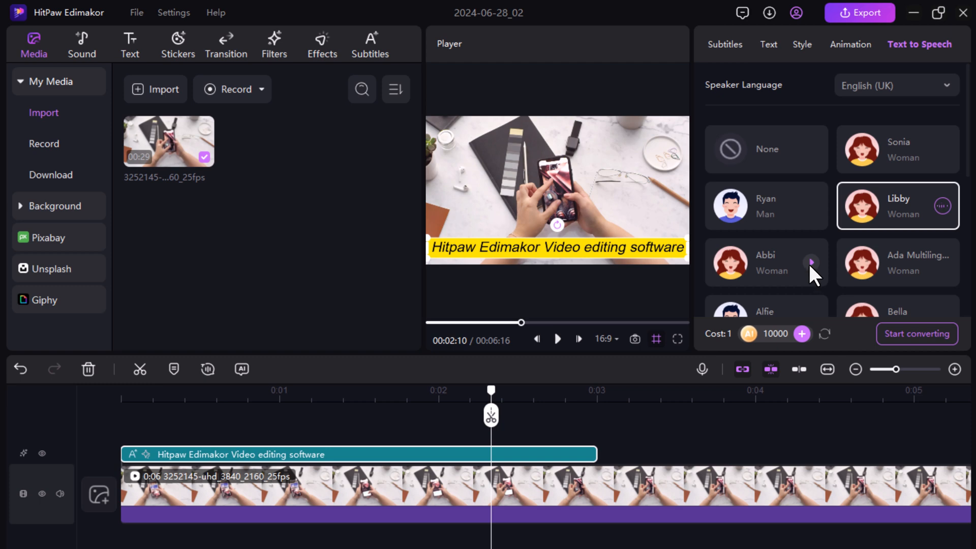
click(766, 261)
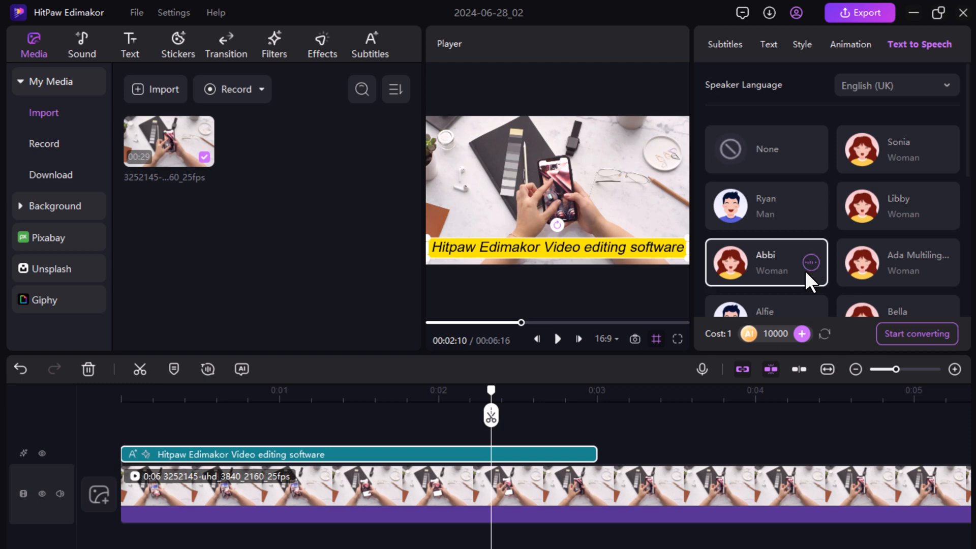
- Choose the Noah voice and generate the voiceover from the subtitle text
scroll(down, 3)
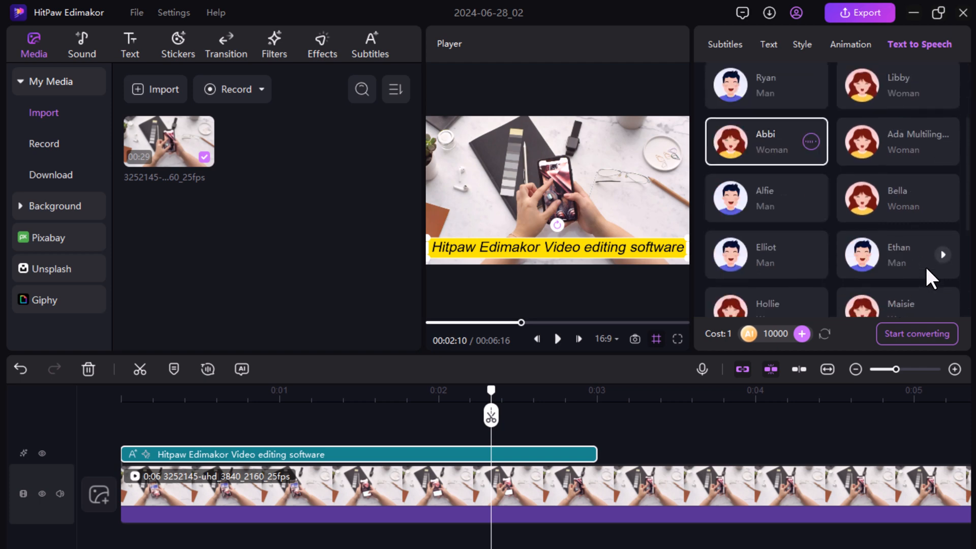
scroll(down, 3)
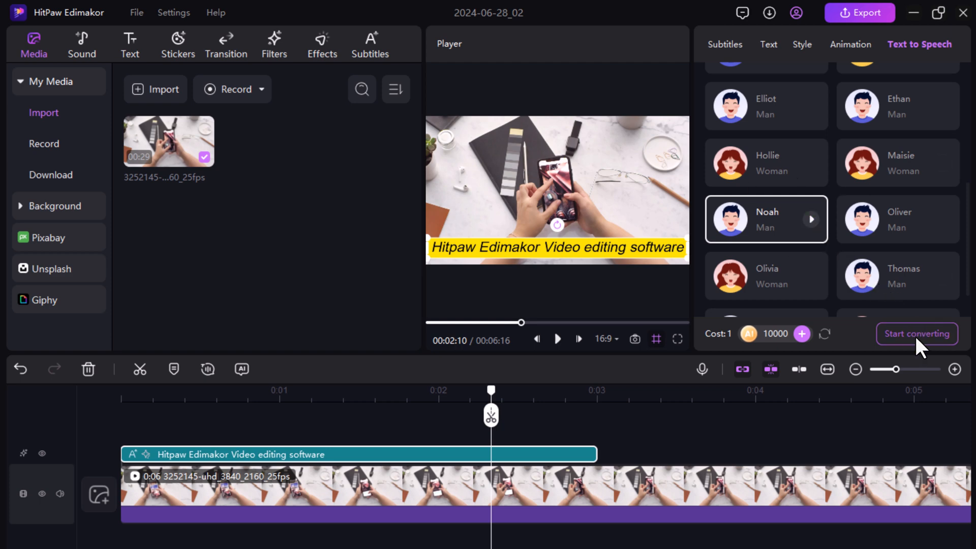
click(916, 334)
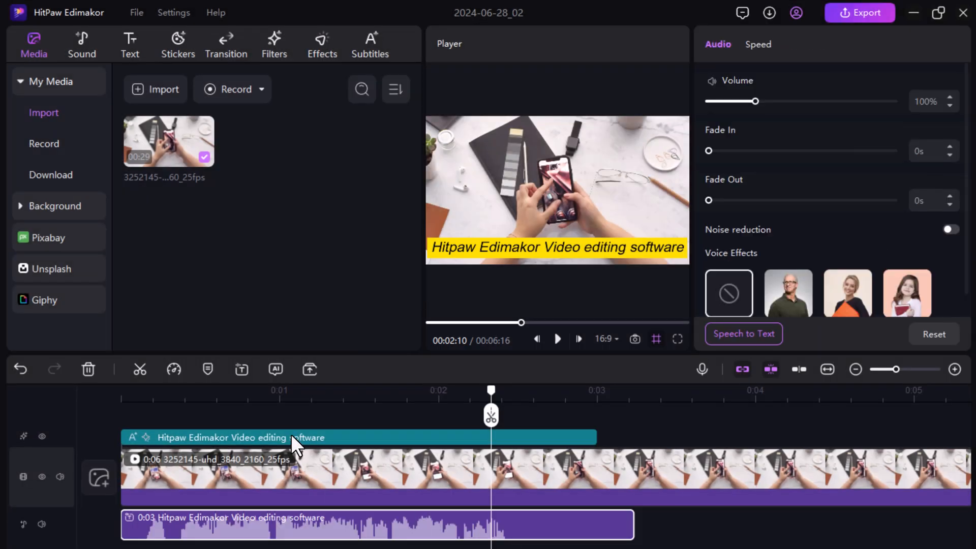
- Convert the voiceover, raise it to 140% volume and speed it up to 1.1x
click(557, 338)
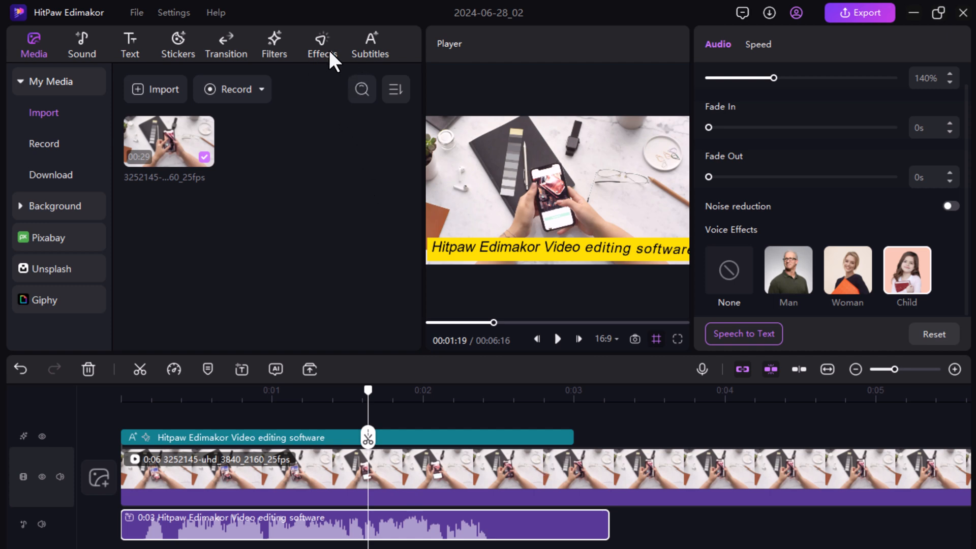
mouse_move(744, 334)
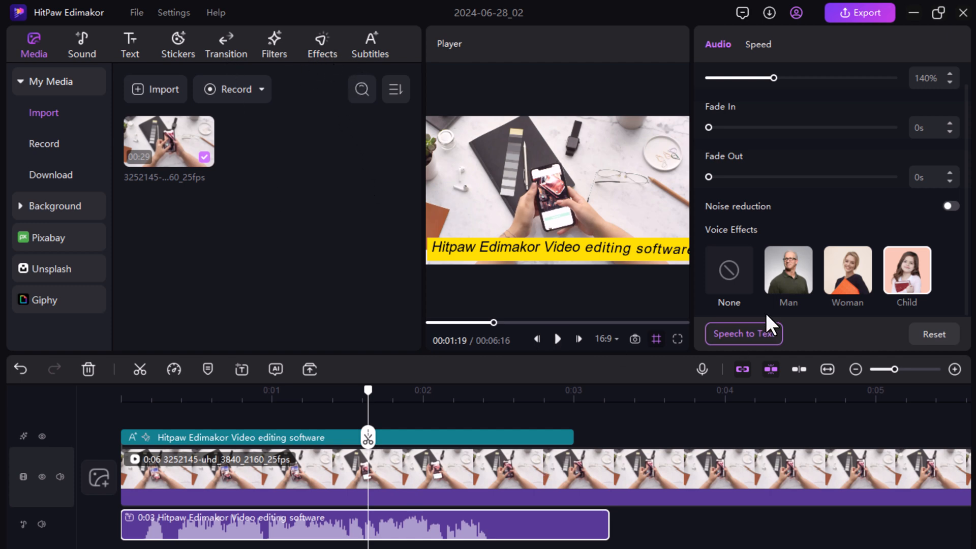
click(757, 44)
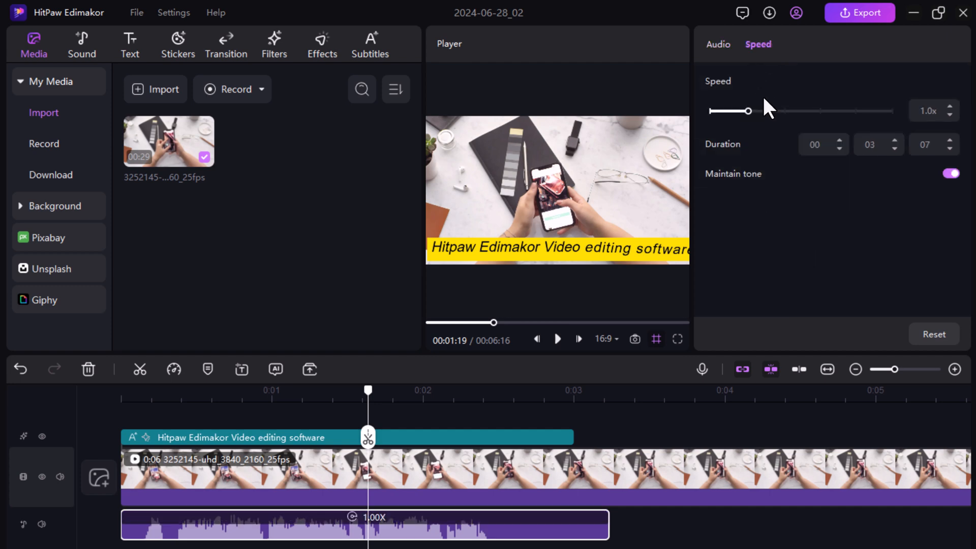
drag(747, 111, 753, 111)
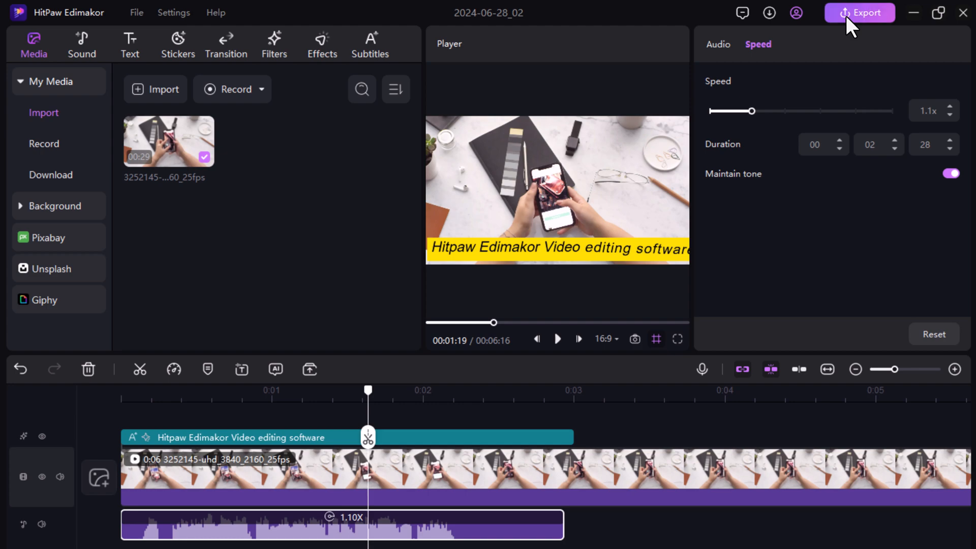
- Export the project as a 1080P MP4 video
click(860, 12)
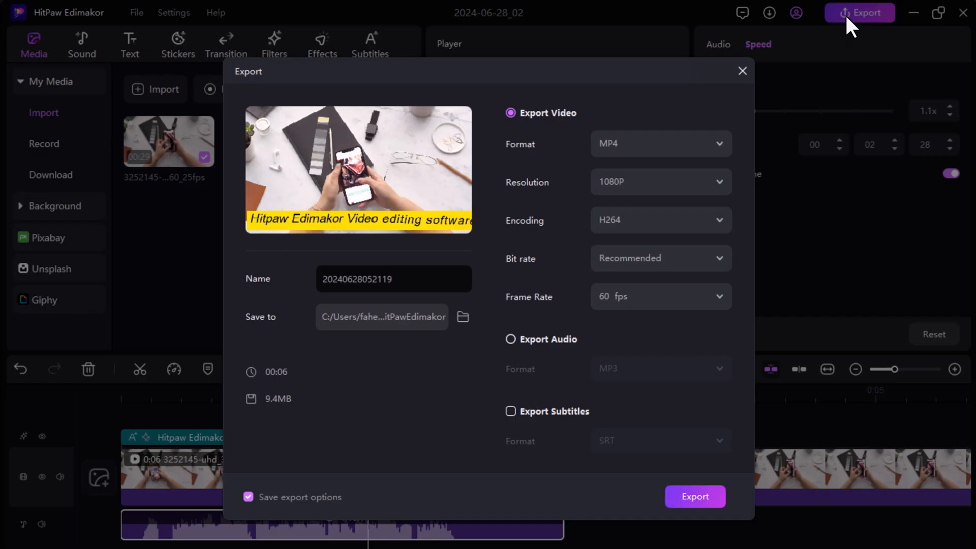
mouse_move(660, 154)
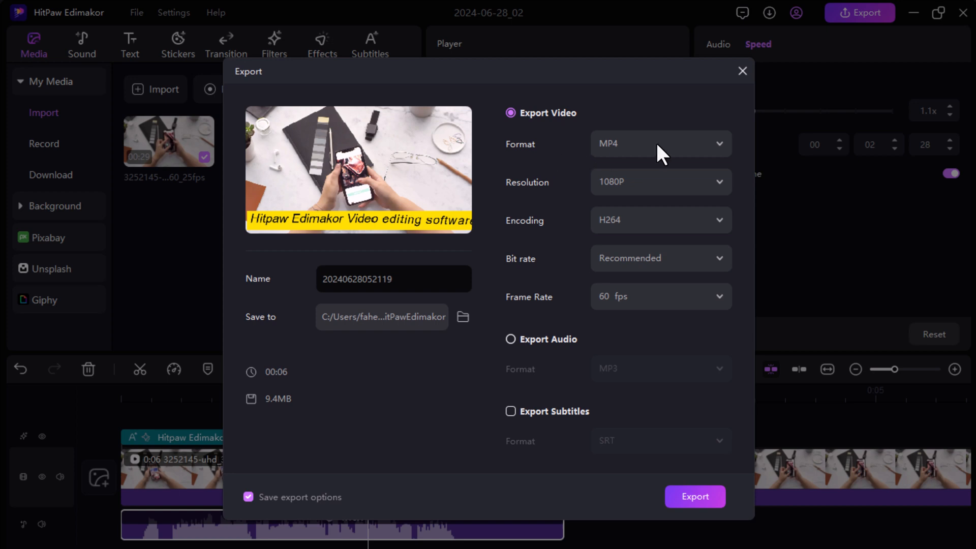
click(660, 143)
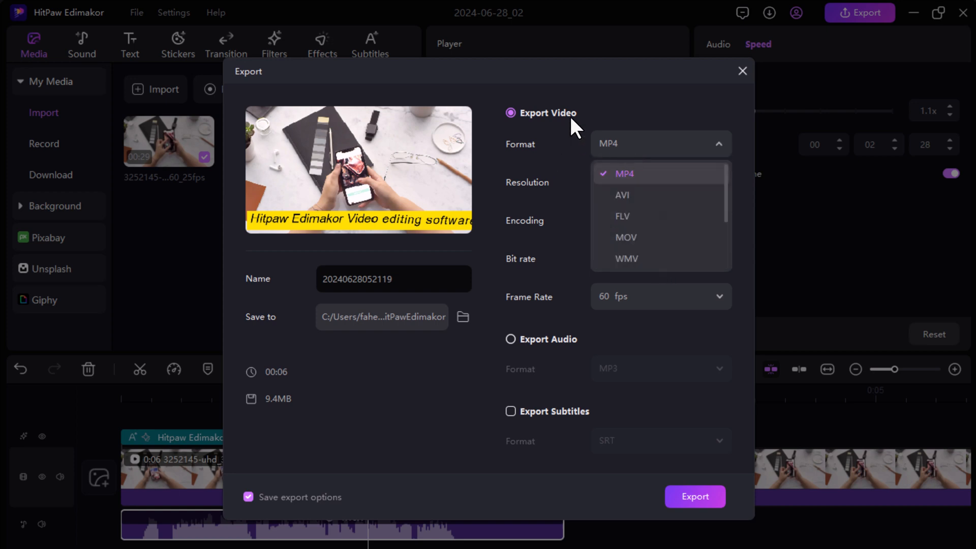
click(660, 182)
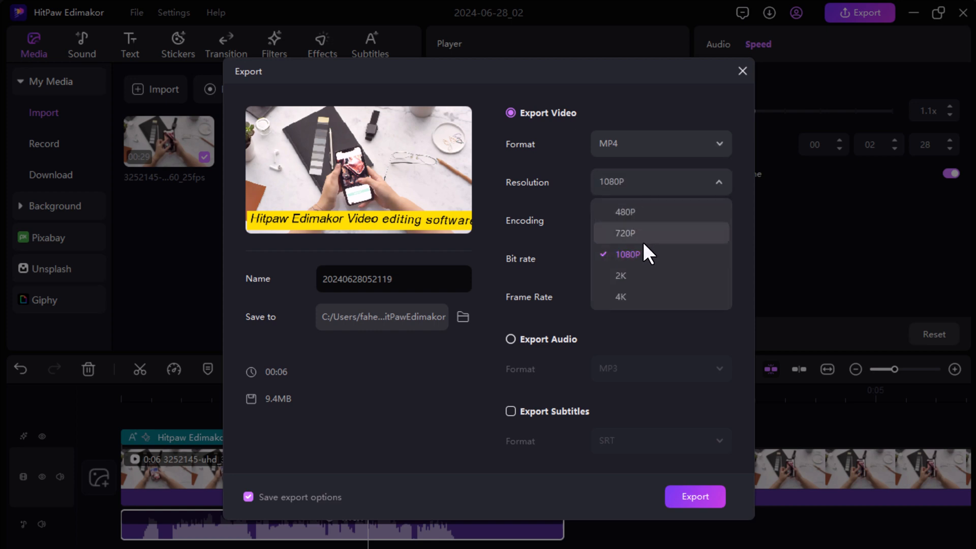
click(626, 254)
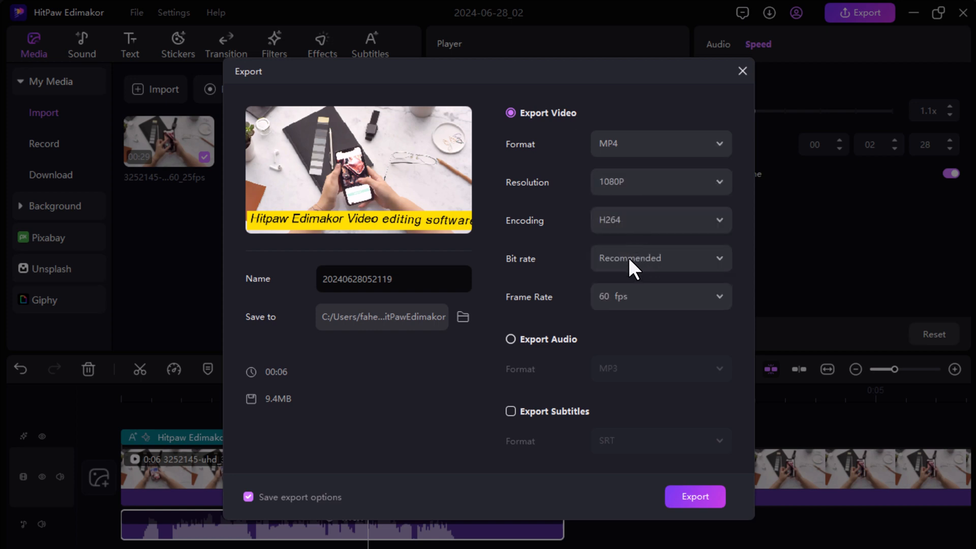
mouse_move(645, 420)
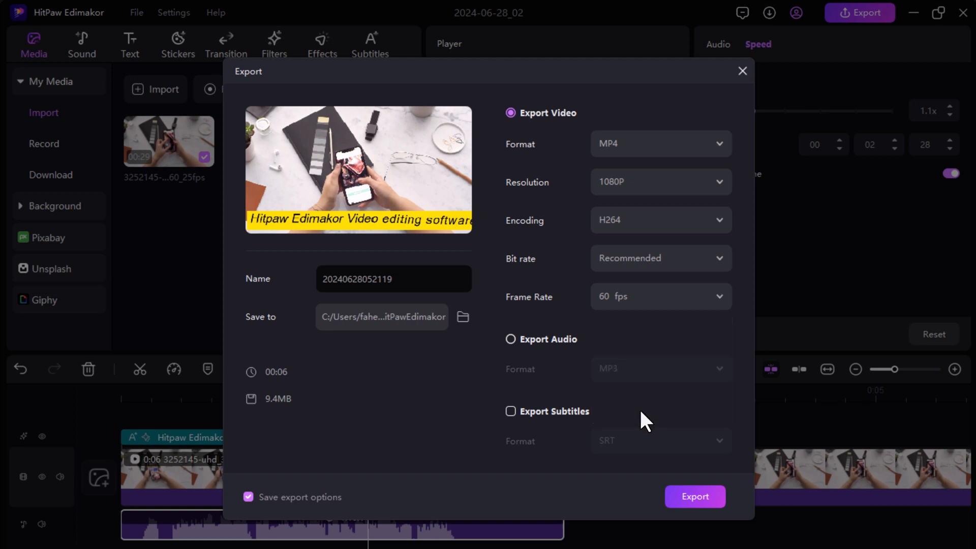
click(695, 496)
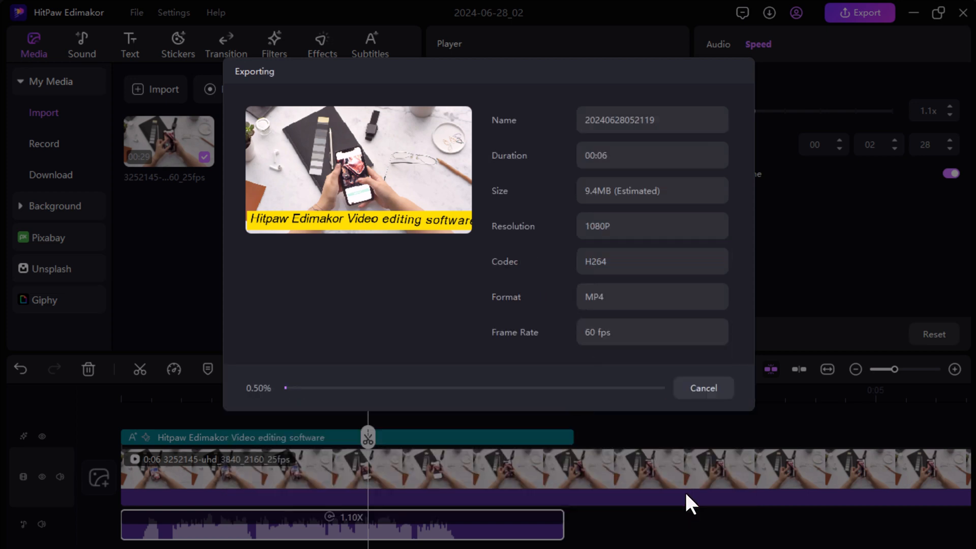